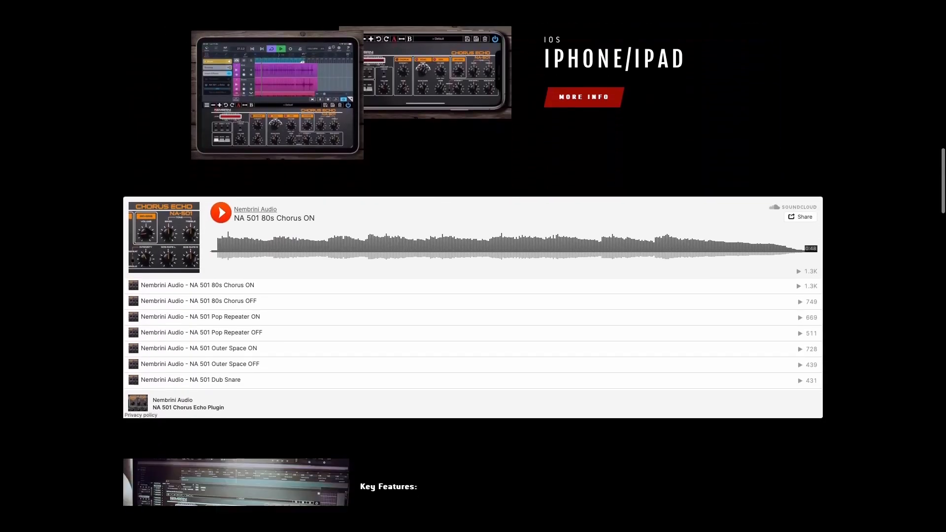
Scroll the NA 501 page down to the 'You may also like' section and footer.
scroll("down", 3)
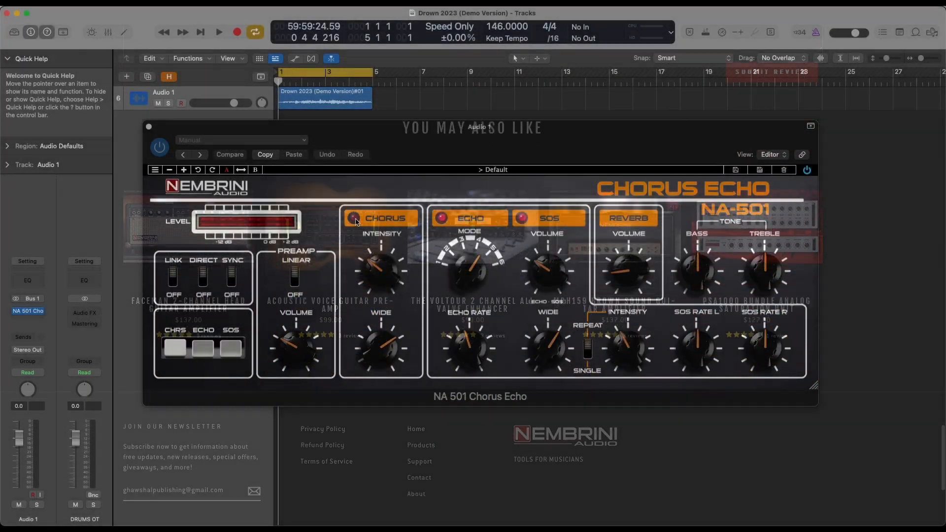
left_click(229, 154)
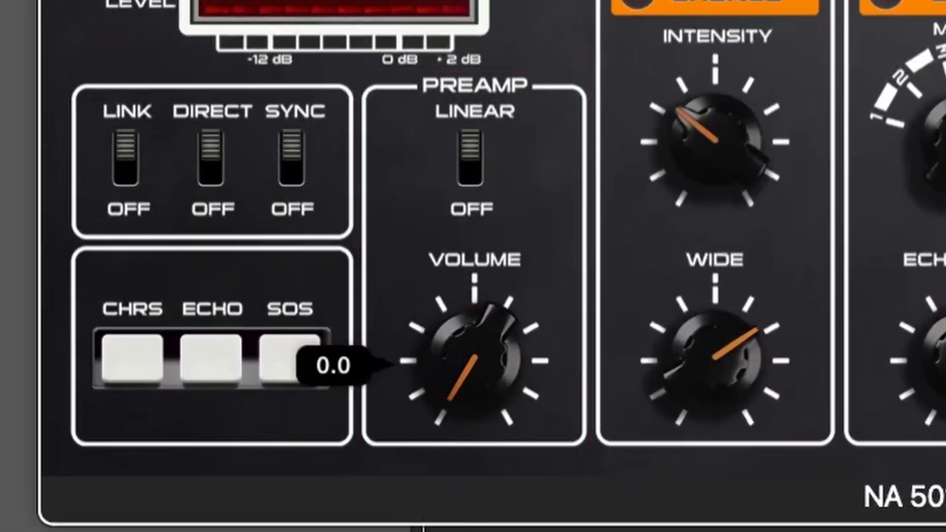
Drag the Preamp Volume knob up to 7.8, then down to about 2.9.
left_click_drag(471, 362, 474, 320)
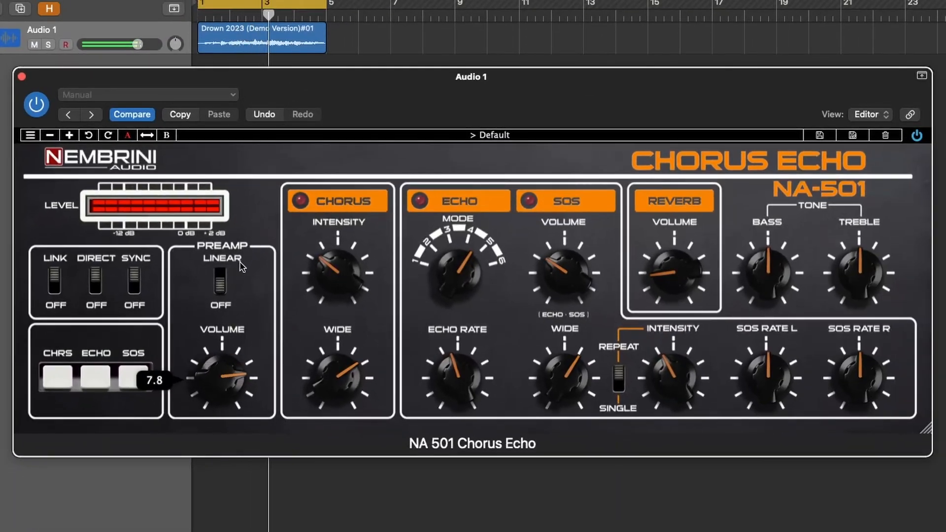
left_click_drag(226, 374, 220, 377)
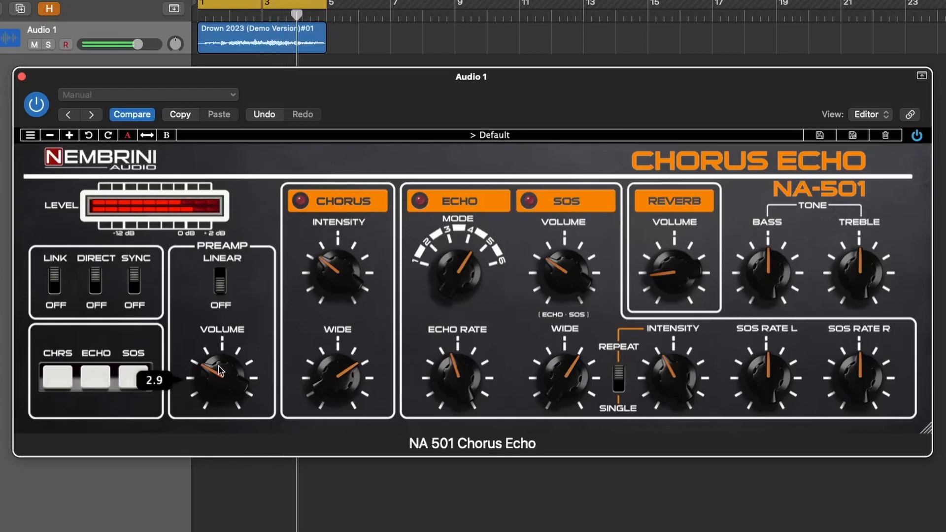
left_click_drag(218, 371, 218, 392)
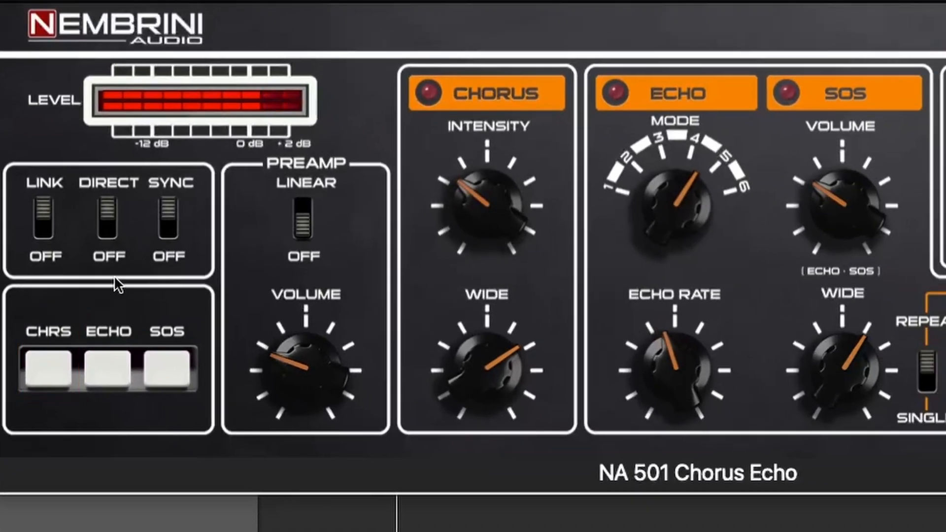
Engage the CHRS, ECHO and SOS buttons so their LEDs light.
left_click(47, 371)
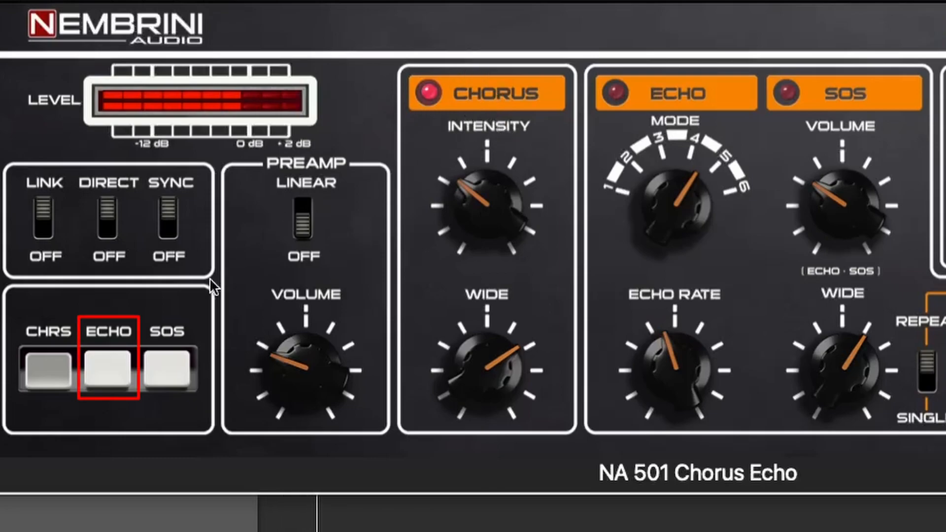
left_click(110, 368)
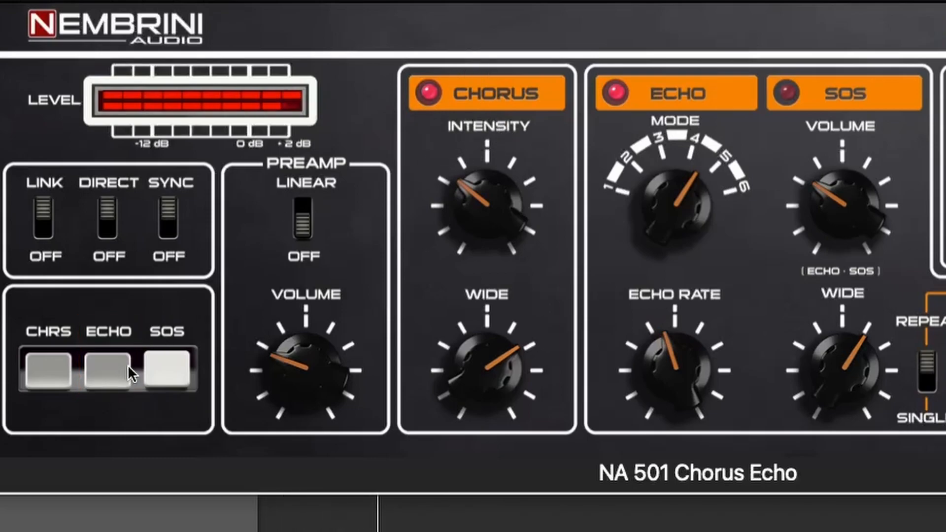
left_click(170, 369)
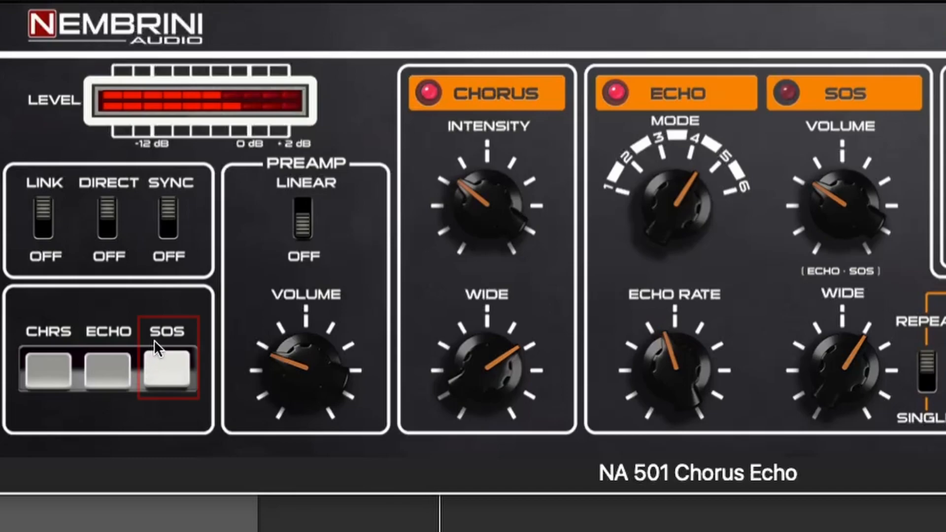
left_click(169, 371)
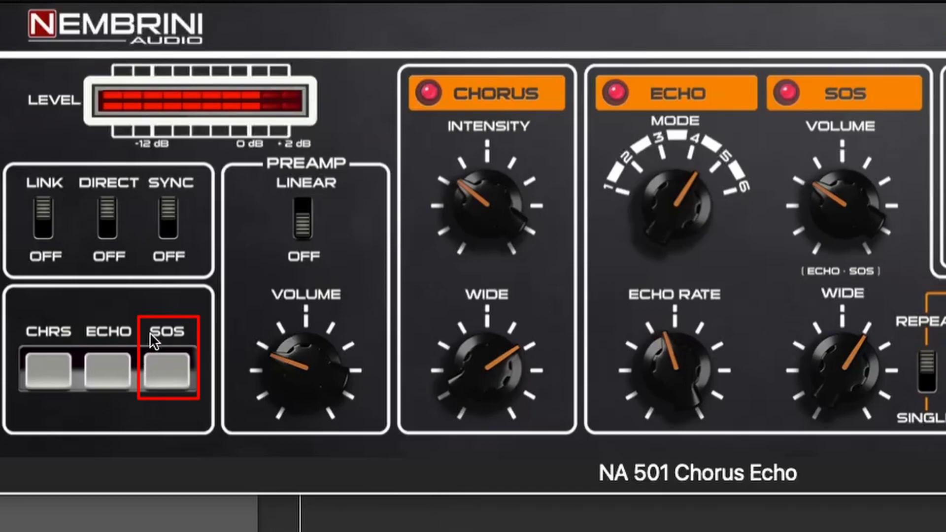
left_click(169, 371)
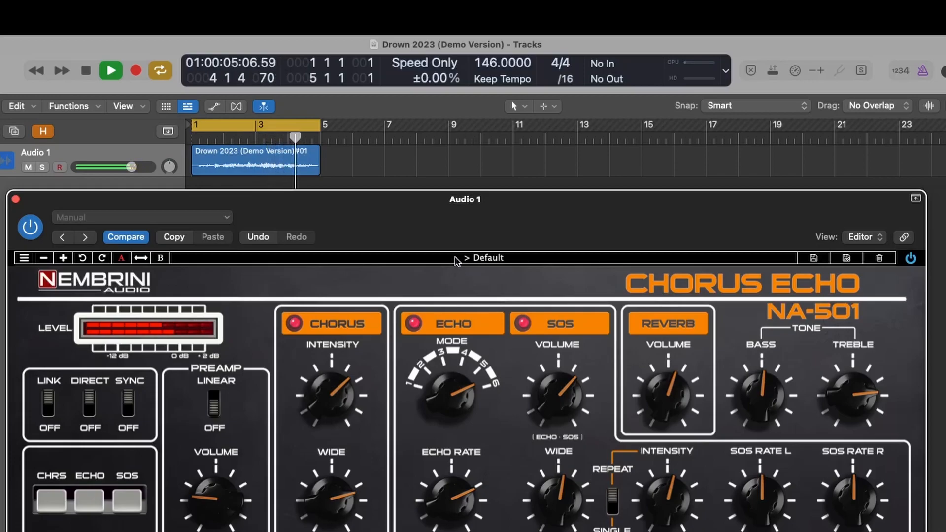
left_click(487, 258)
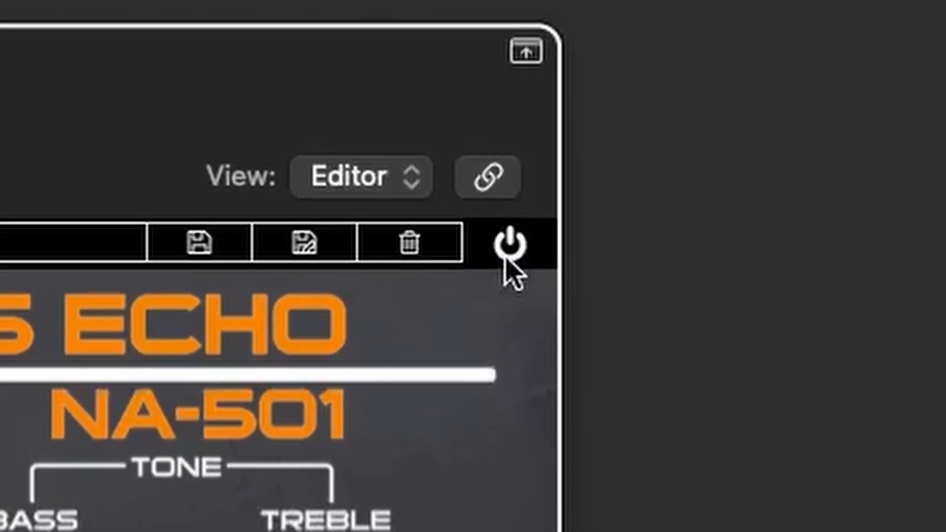
left_click(510, 245)
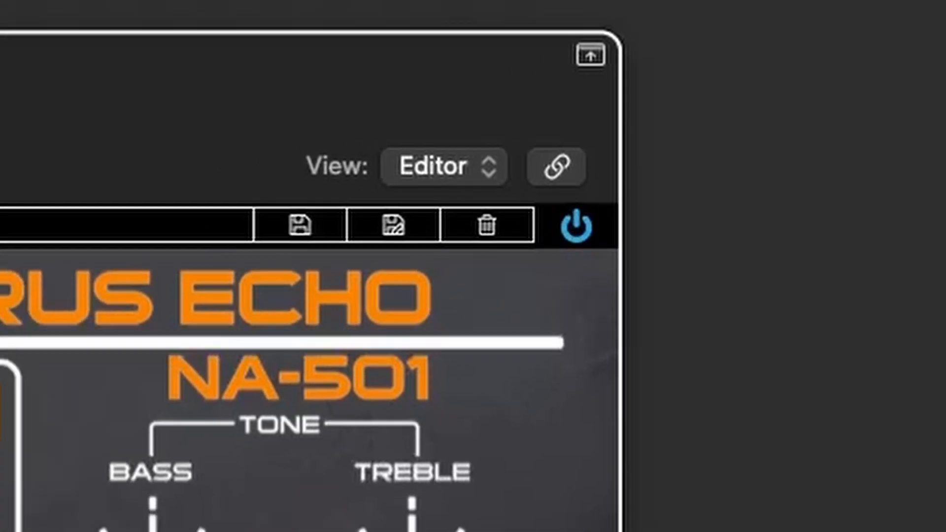